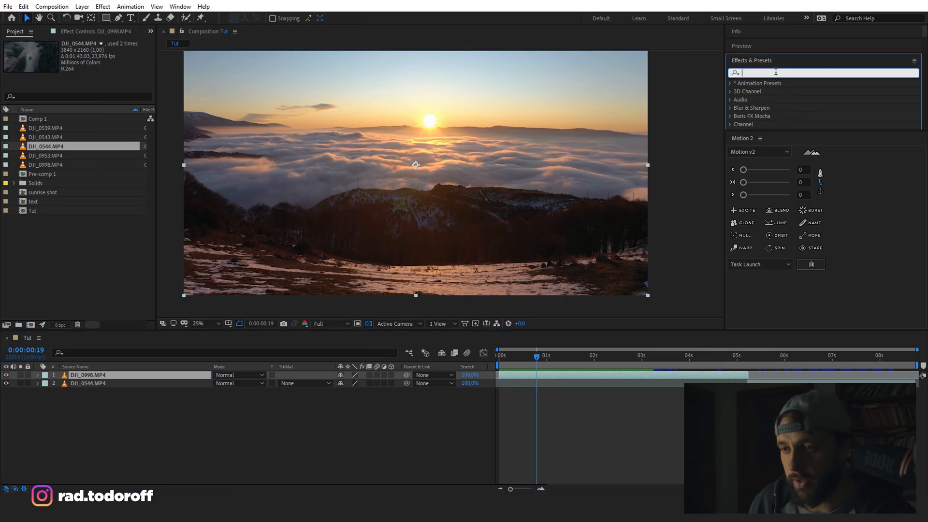
Search 'shift' and apply Shift Channels to the DJI_0998 clip layer
type("shift")
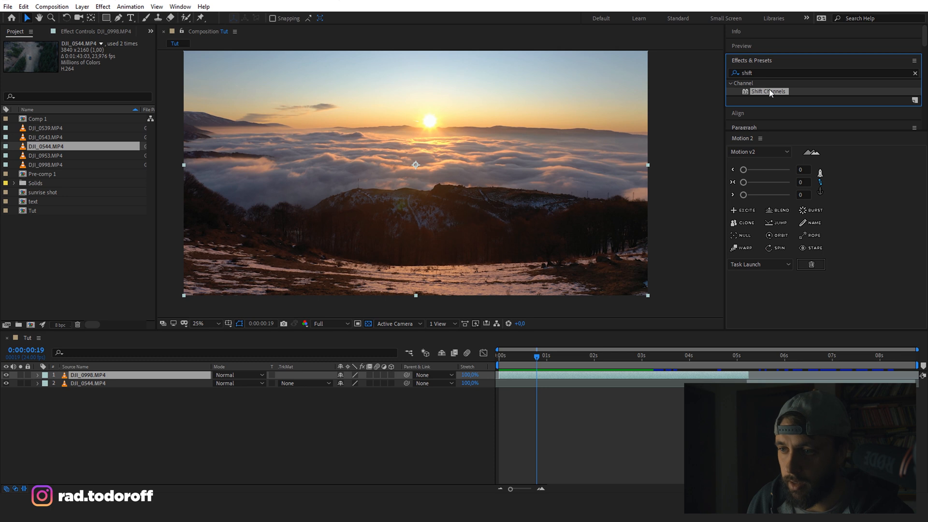
double_click(768, 91)
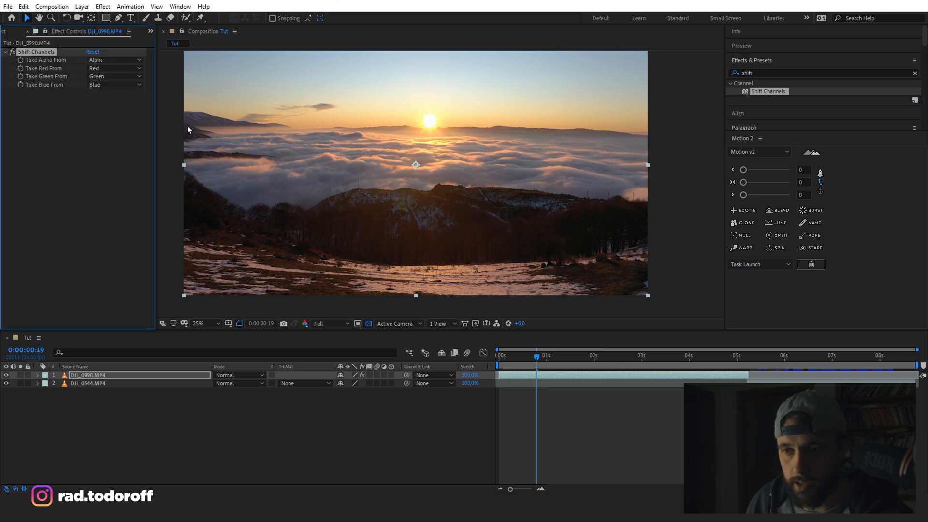
left_click_drag(535, 355, 525, 355)
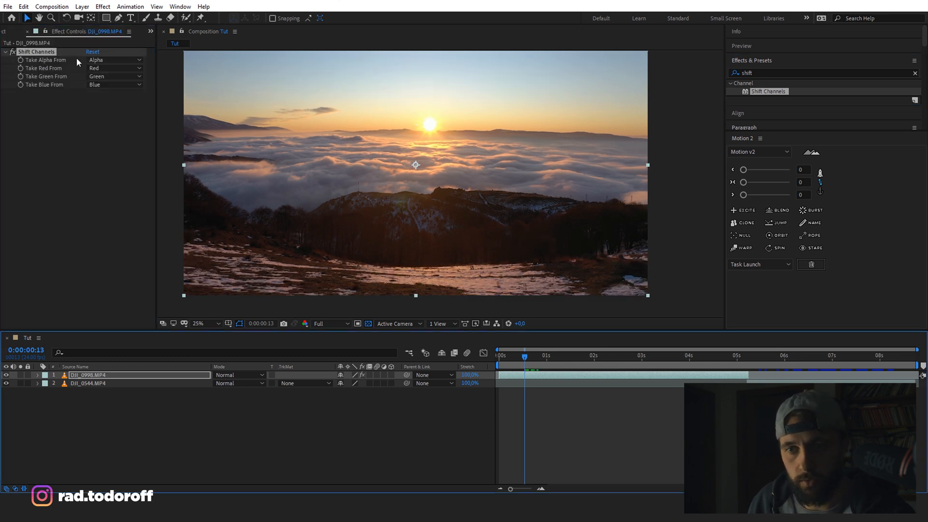
Duplicate the DJI_0998 layer twice and begin isolating the red channel on a copy
key("ctrl+d")
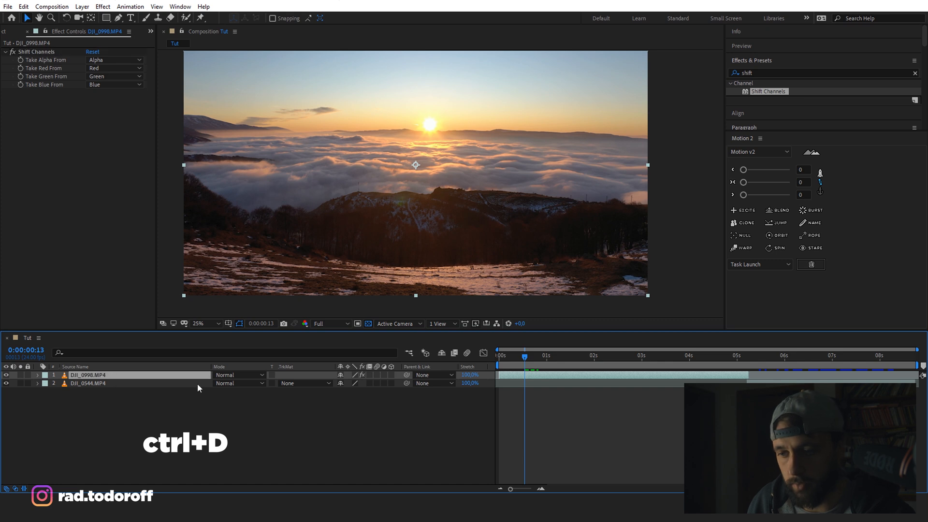
key("ctrl+d")
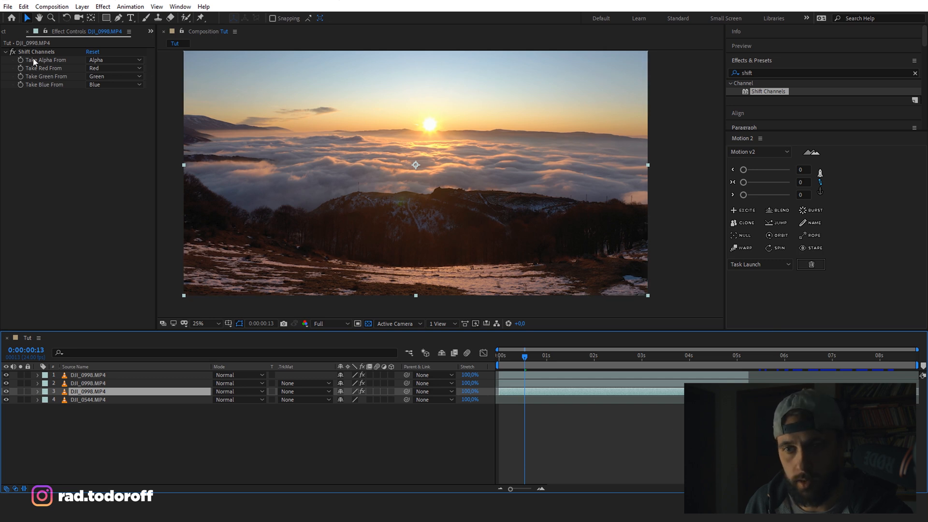
left_click(113, 76)
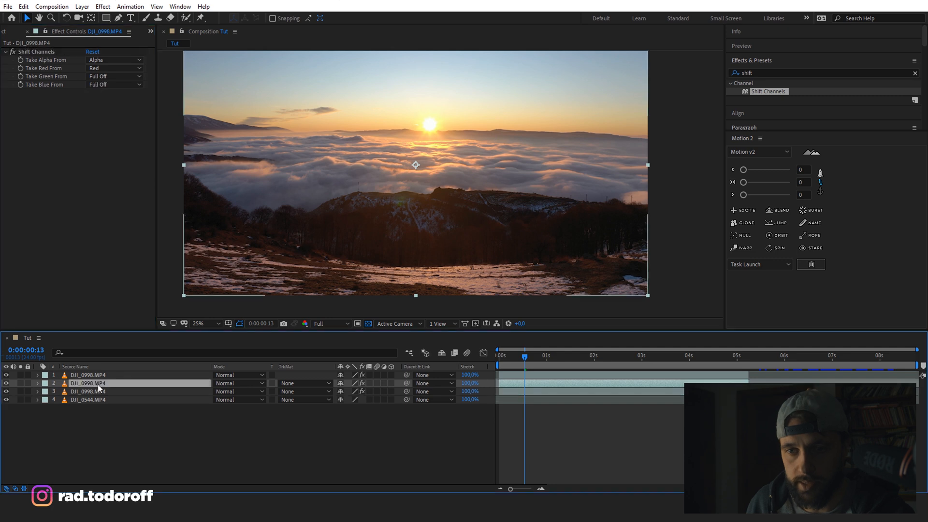
Turn red and blue Full Off on the second copy, and red off on the top copy
left_click(113, 68)
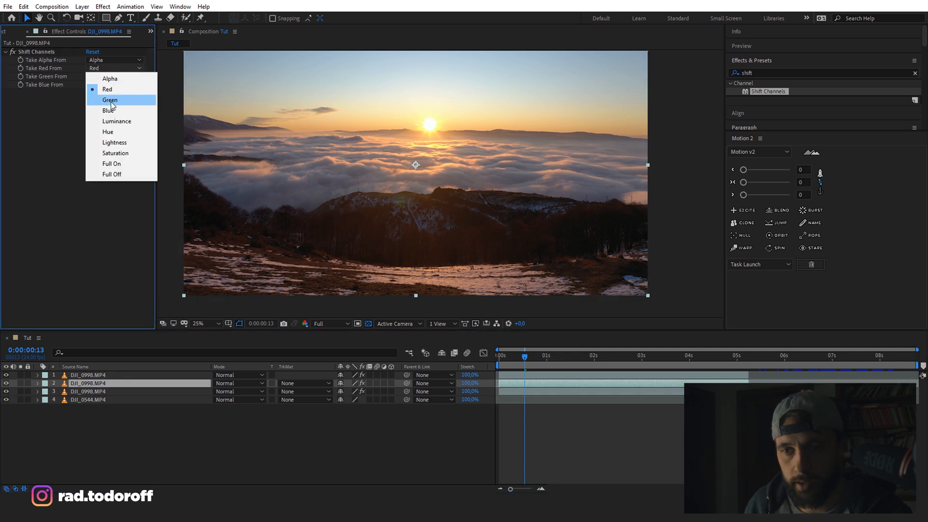
left_click(112, 174)
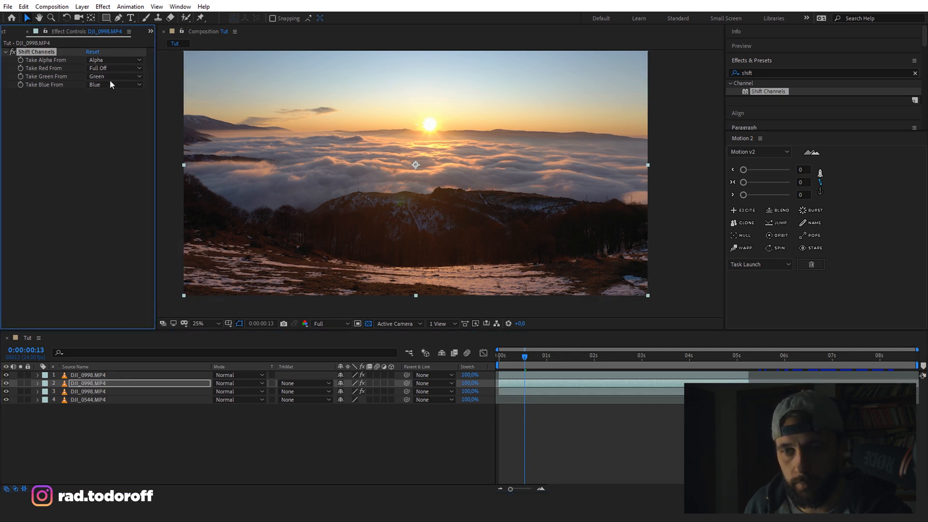
left_click(113, 85)
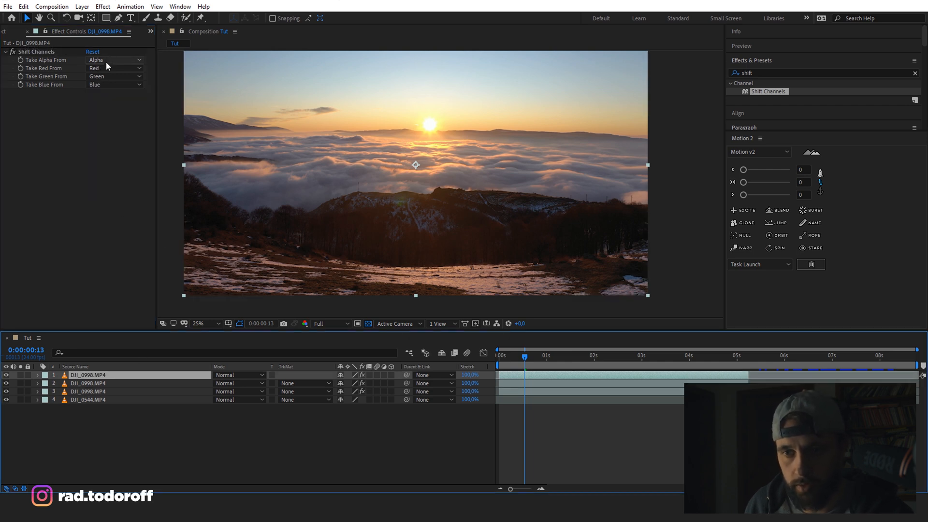
left_click(111, 174)
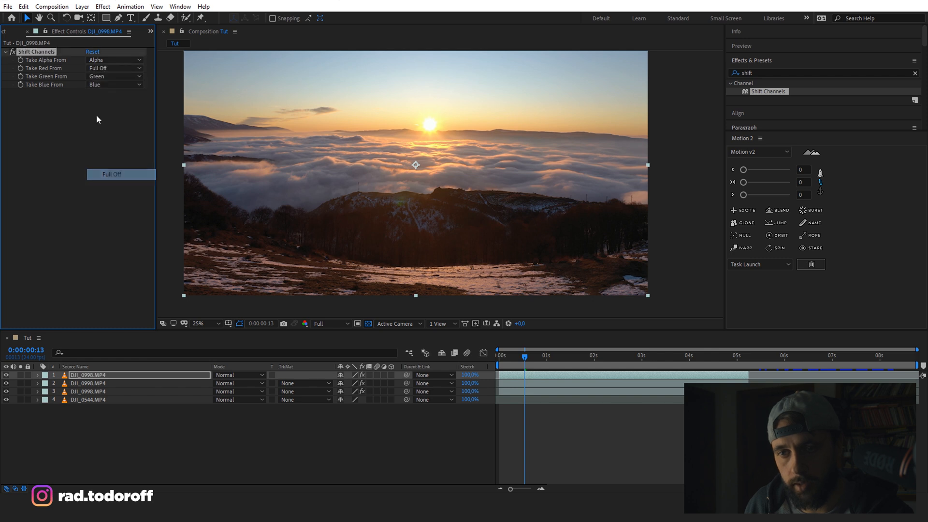
left_click(112, 76)
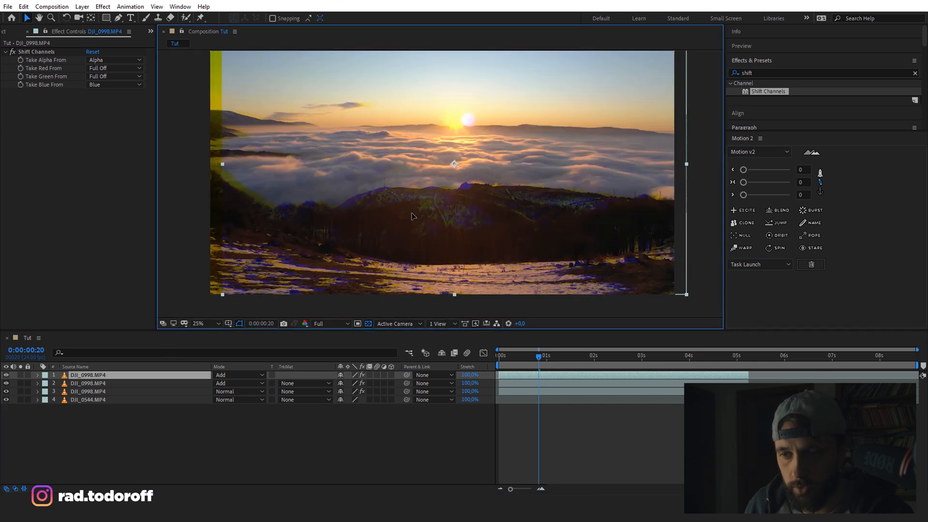
Select the green-only copy, realign the offset copy, and start entering a position value
left_click(112, 76)
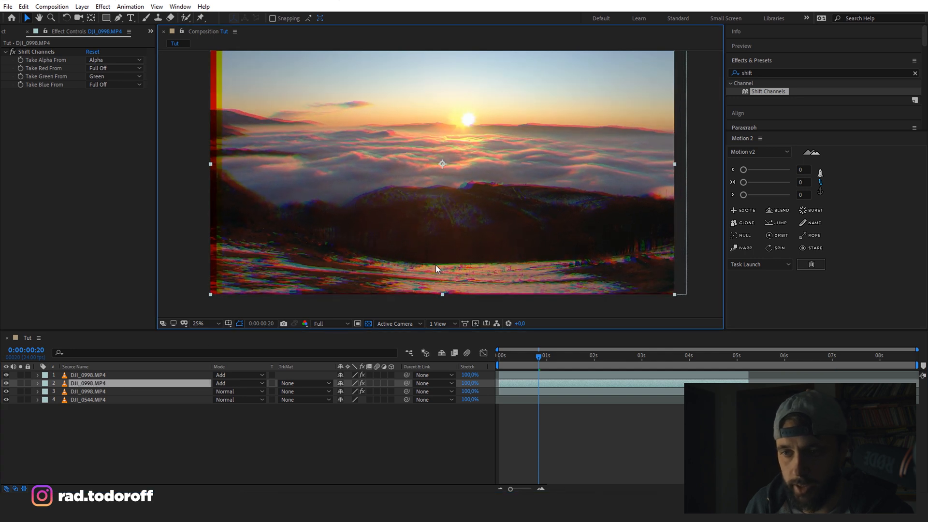
left_click(113, 84)
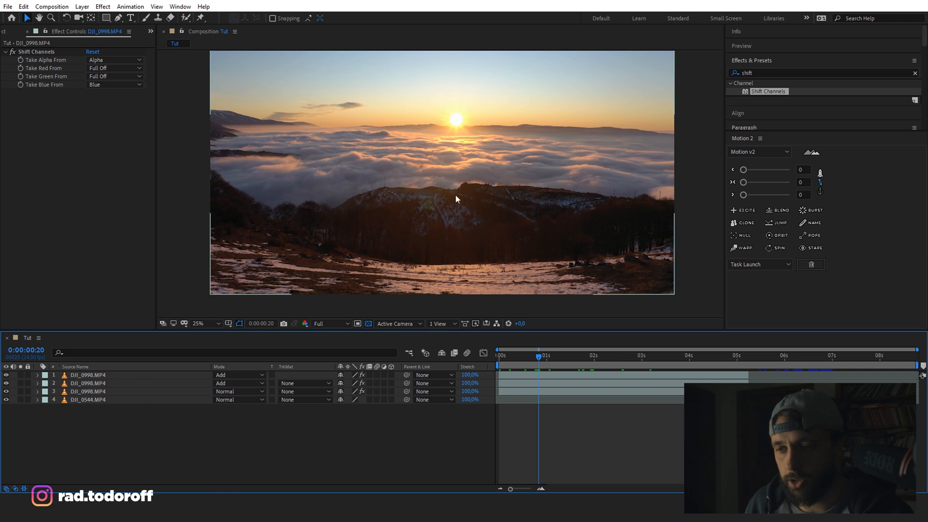
left_click(87, 375)
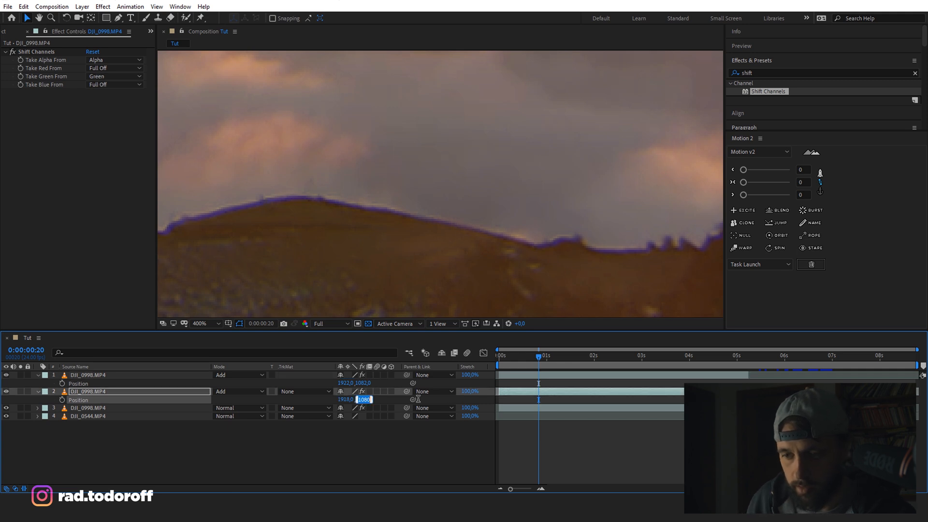
mouse_move(448, 397)
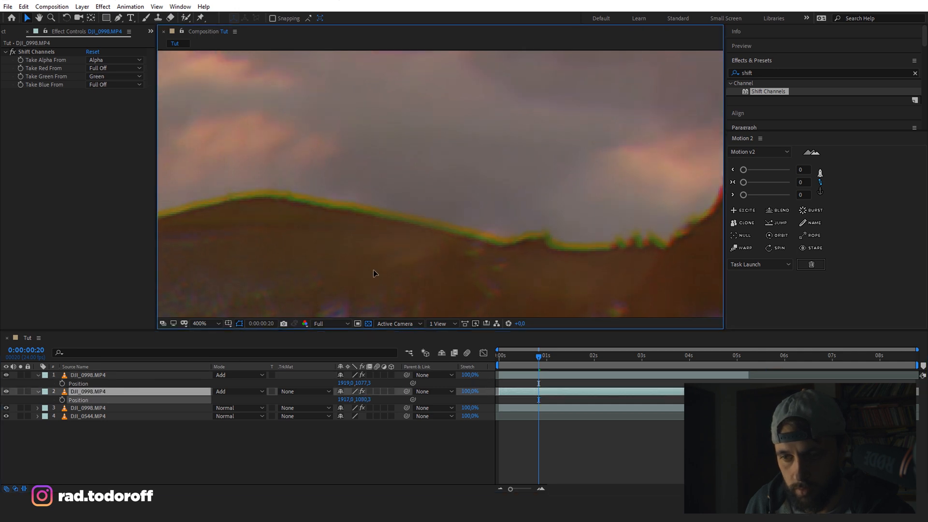
Nudge the green and blue copies' Position slightly, e.g. 1918,1078 and 1918.3,1080.3
left_click(113, 67)
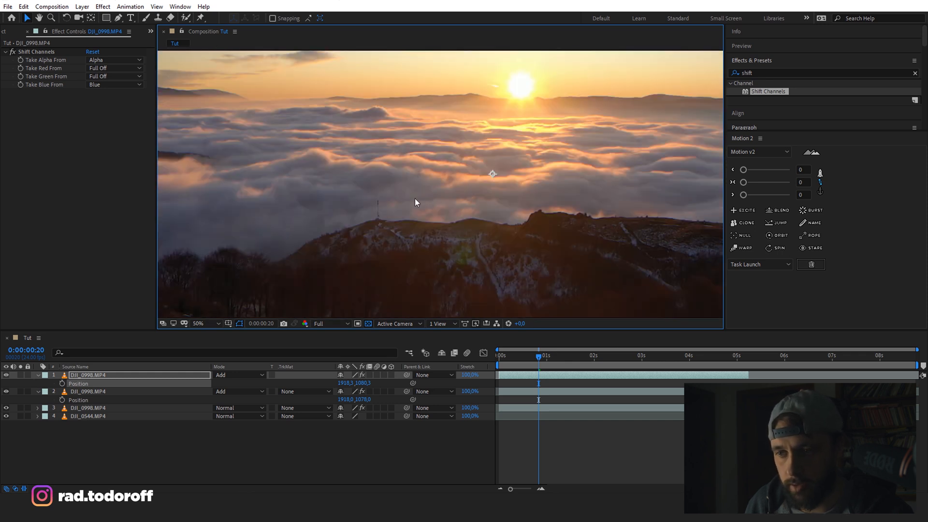
left_click(198, 323)
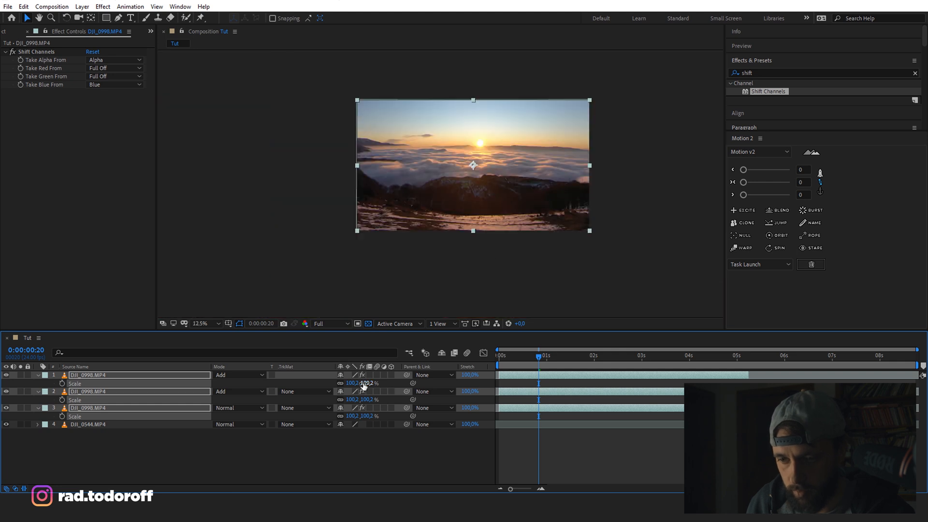
Set Scale to 101% on the three DJI_0998 copies, then deselect them
double_click(352, 383)
type("101")
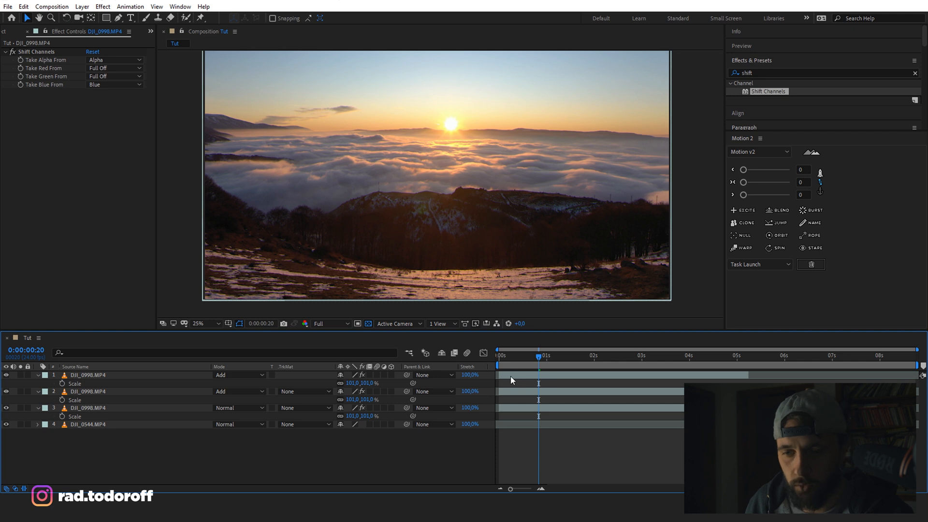
left_click(89, 408)
type("optic")
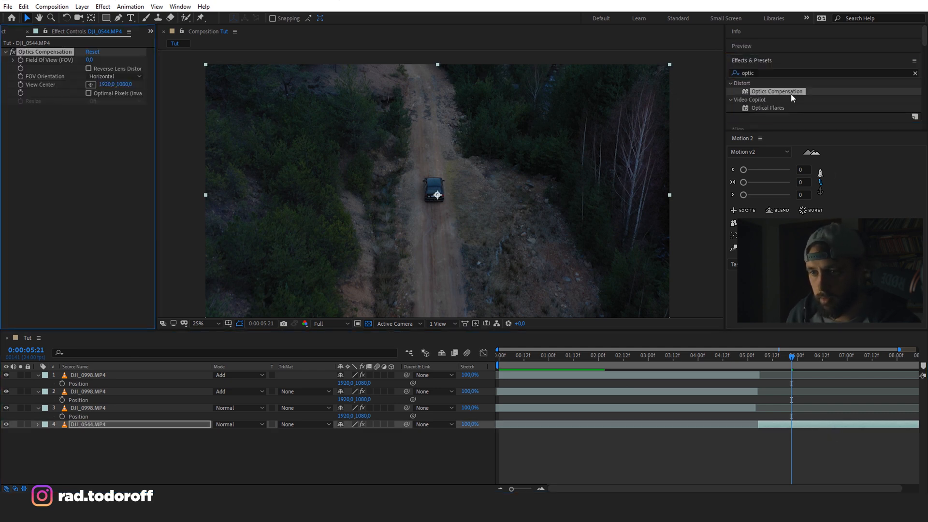
Enable Reverse Lens Distortion on DJI_0544's Optics Compensation, then search effects for 'gla'
left_click(107, 60)
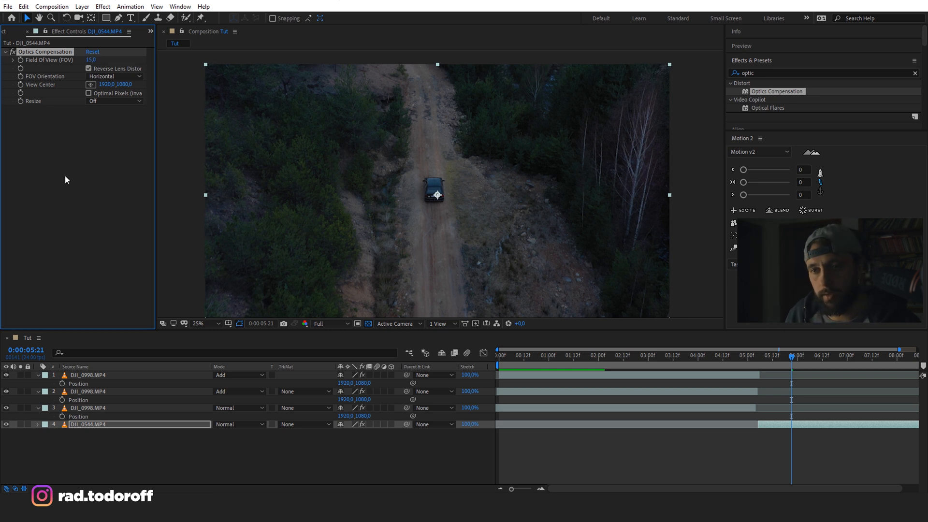
left_click(822, 72)
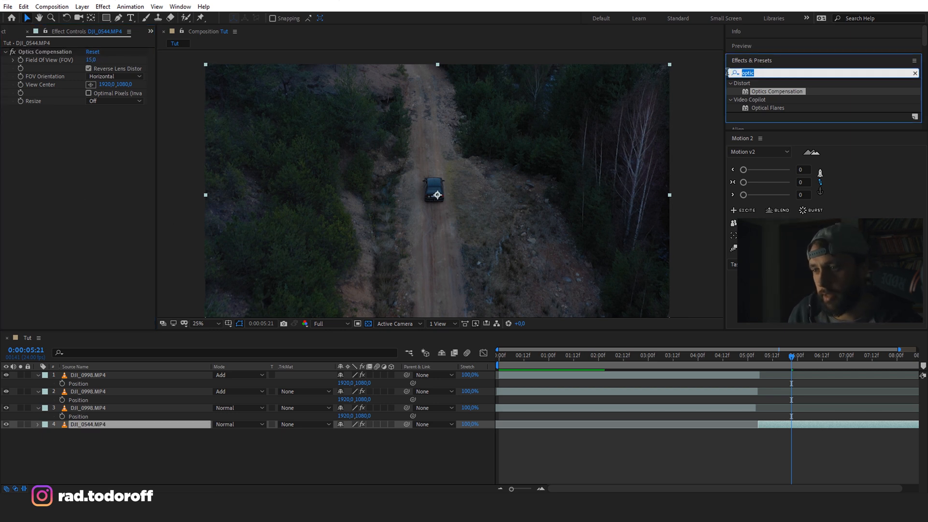
type("glasse")
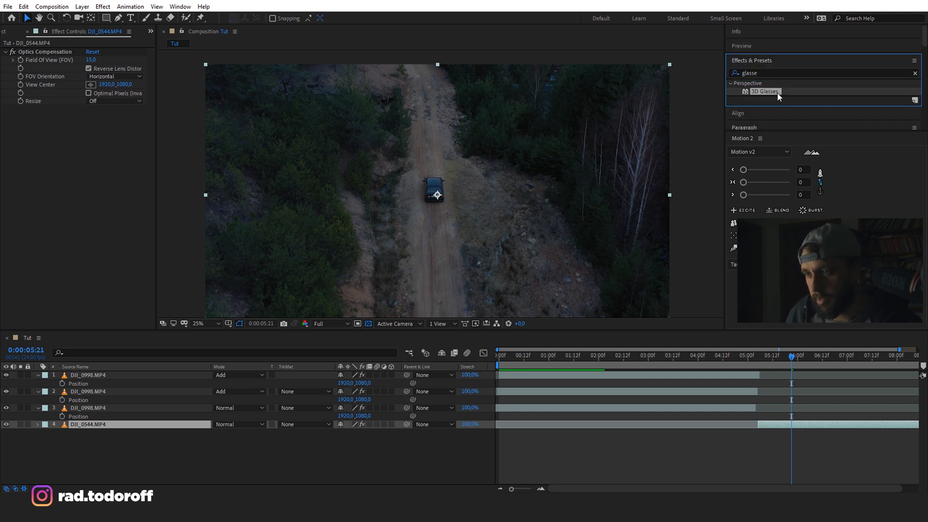
Apply 3D Glasses with Left View DJI_0544.MP4 and 3D View Balanced Colored Red Blue
double_click(764, 91)
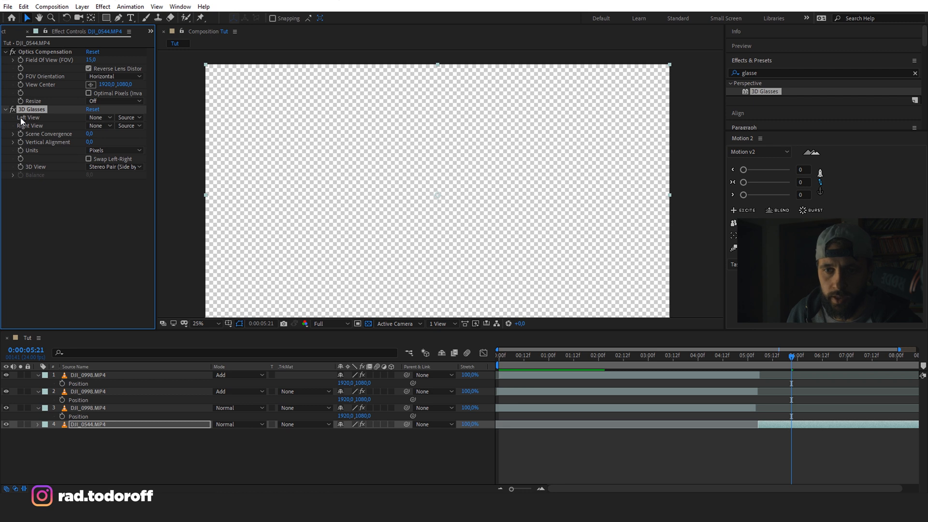
left_click(99, 117)
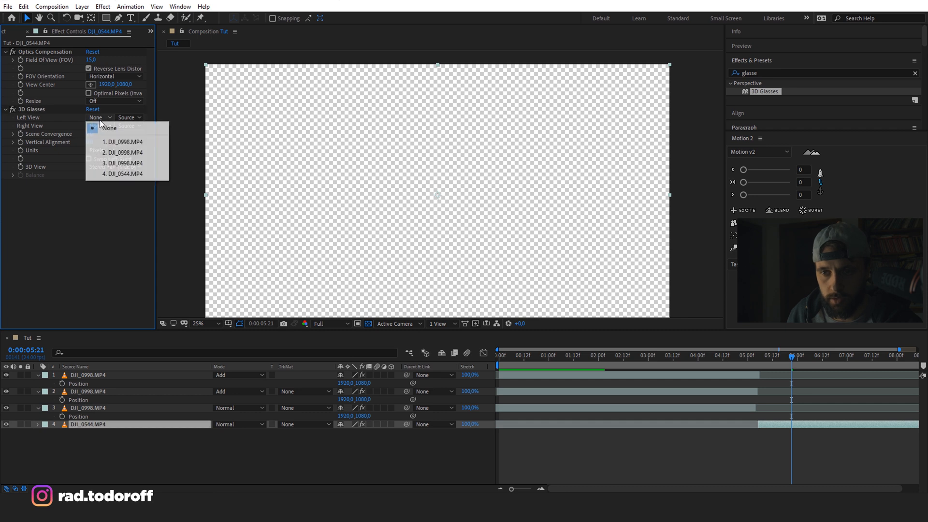
left_click(124, 174)
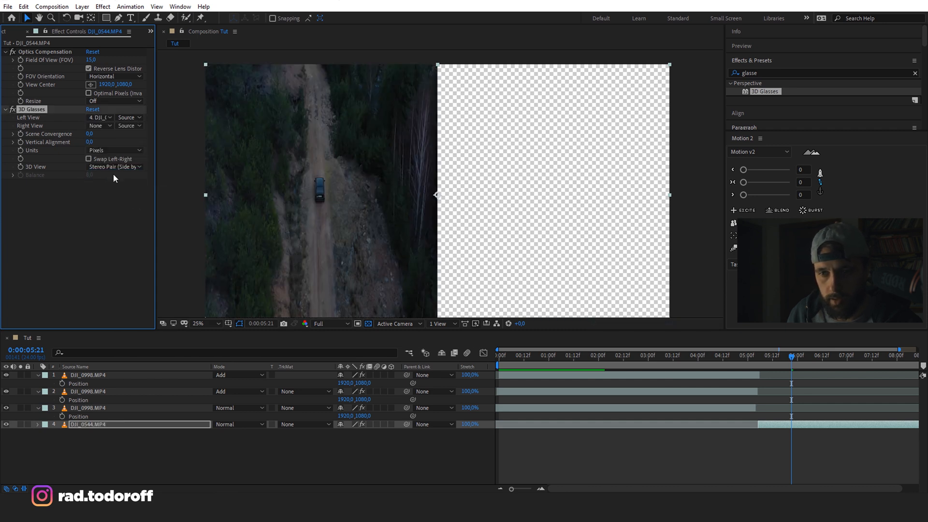
left_click(114, 167)
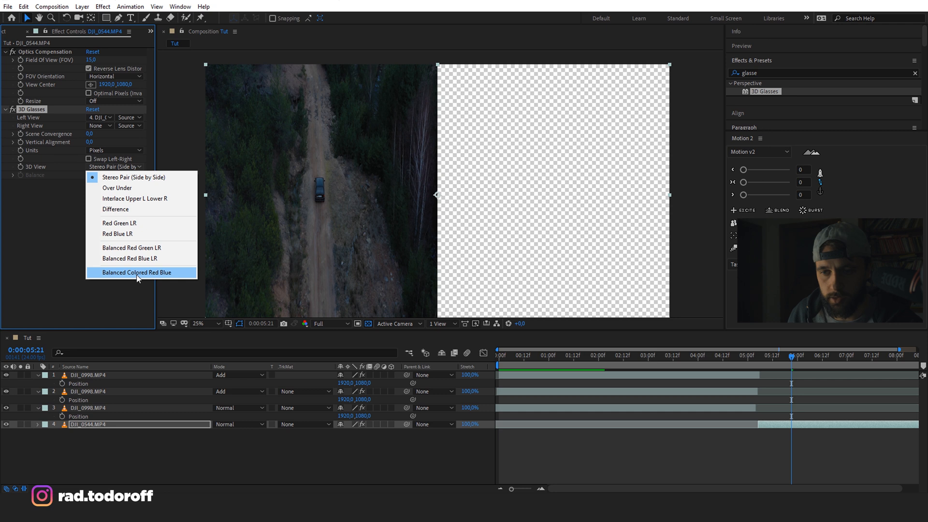
left_click(137, 272)
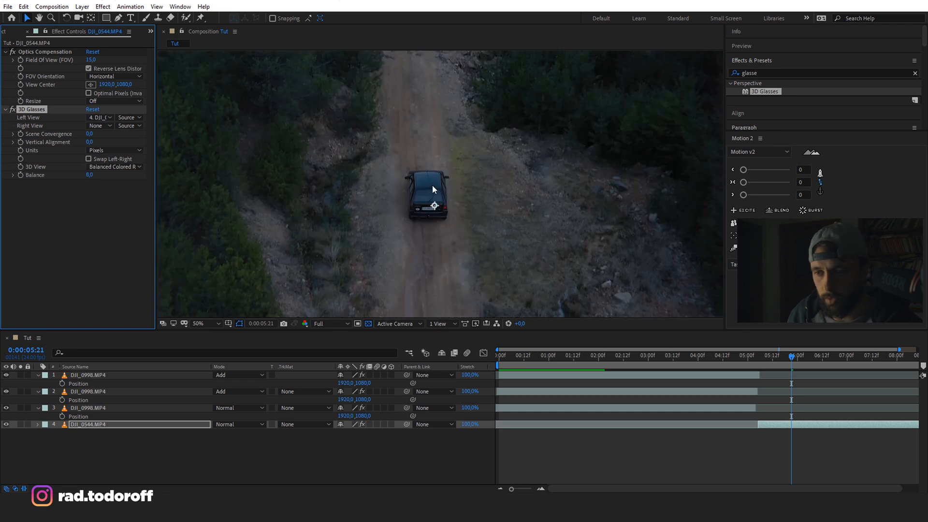
left_click(204, 323)
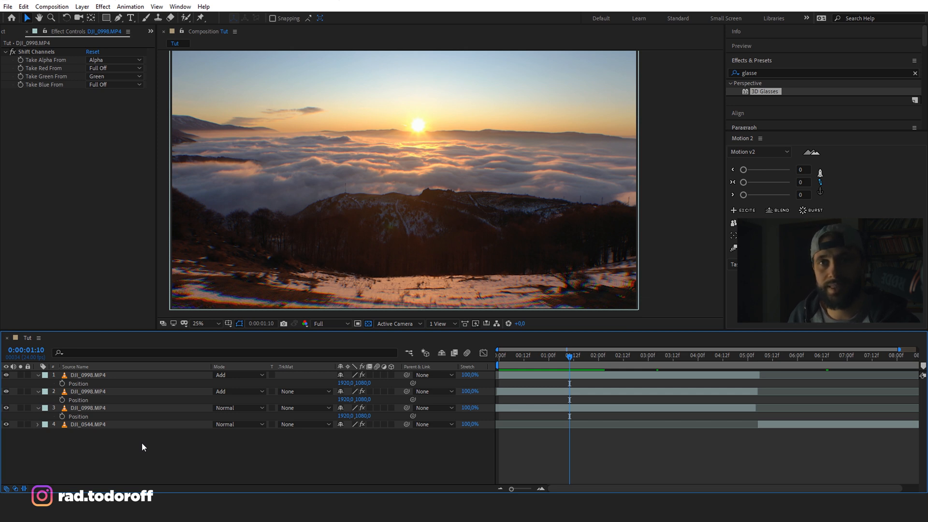
Create an adjustment layer with Noise at 10% and Gaussian Blur blurriness 3
right_click(142, 446)
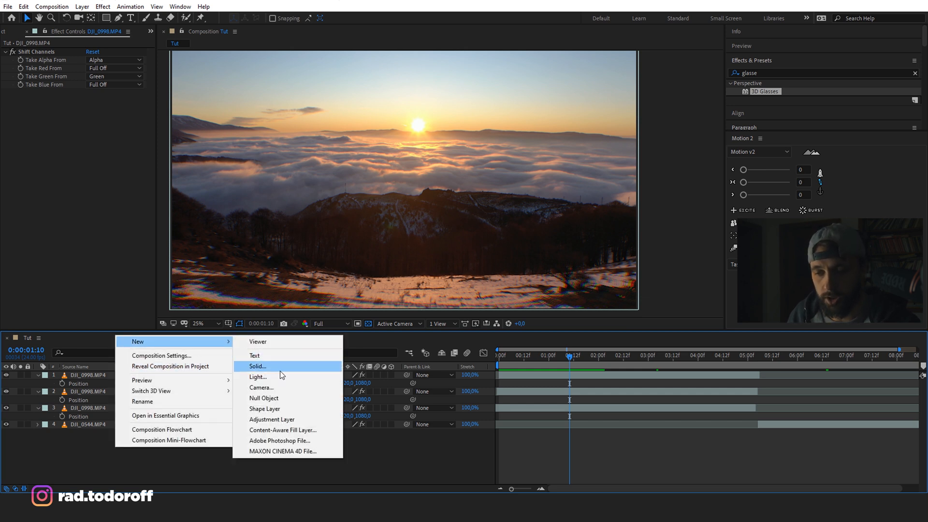
left_click(271, 419)
type("noise")
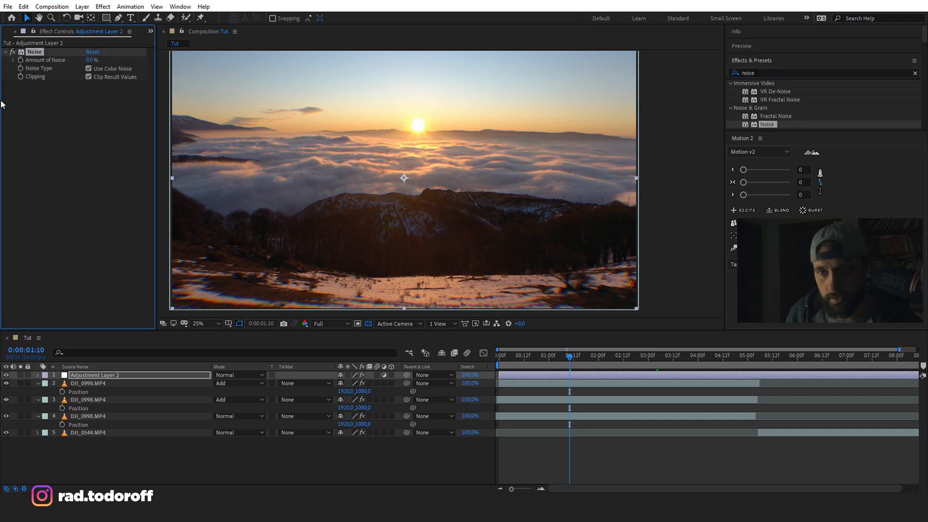
type("10,0")
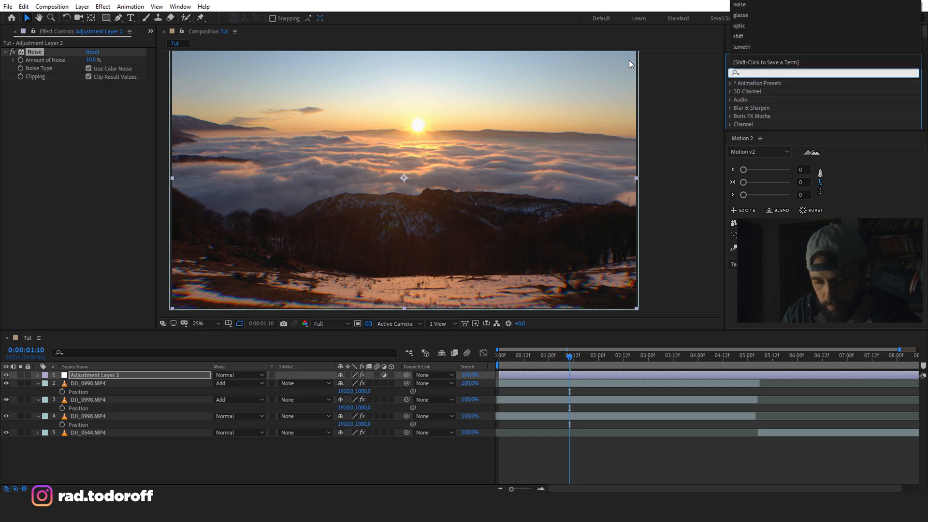
type("gaussa")
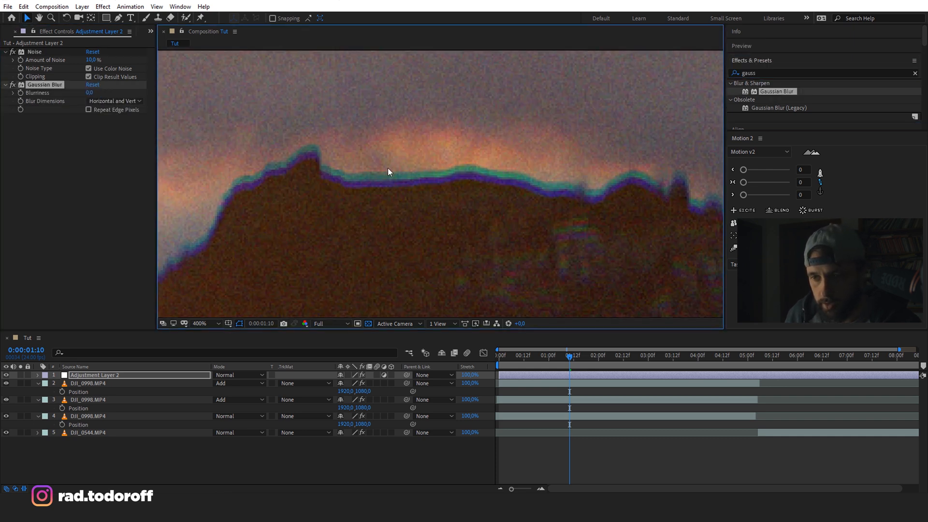
type("3")
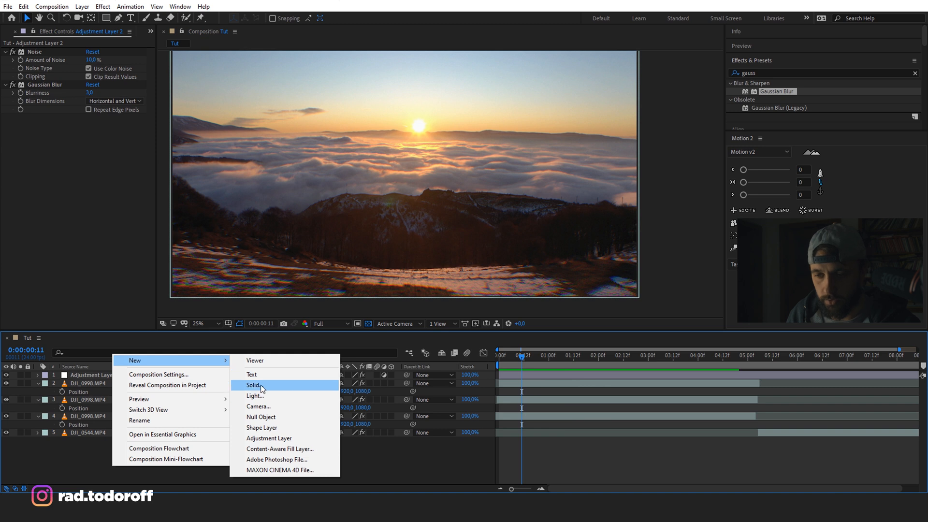
Add a black solid and set the lower solid's Track Matte to Alpha Inverted Matte
left_click(253, 385)
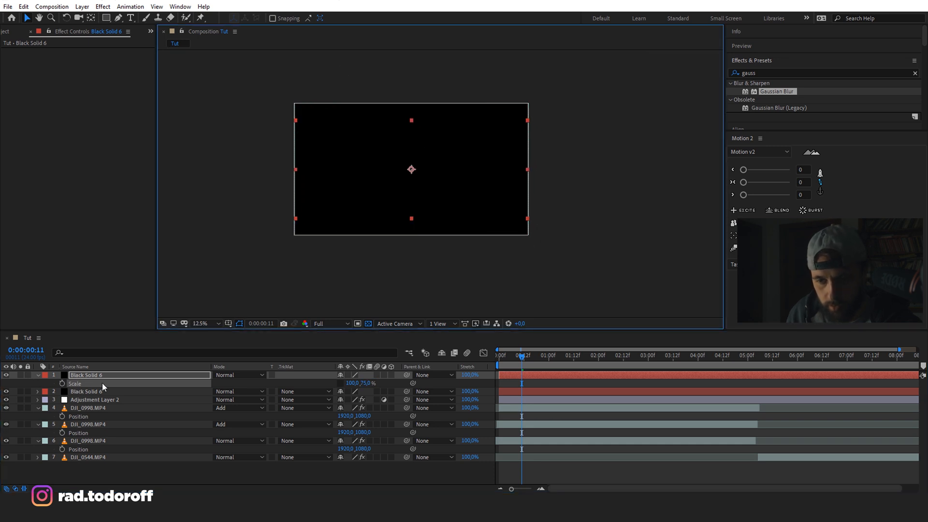
left_click(305, 390)
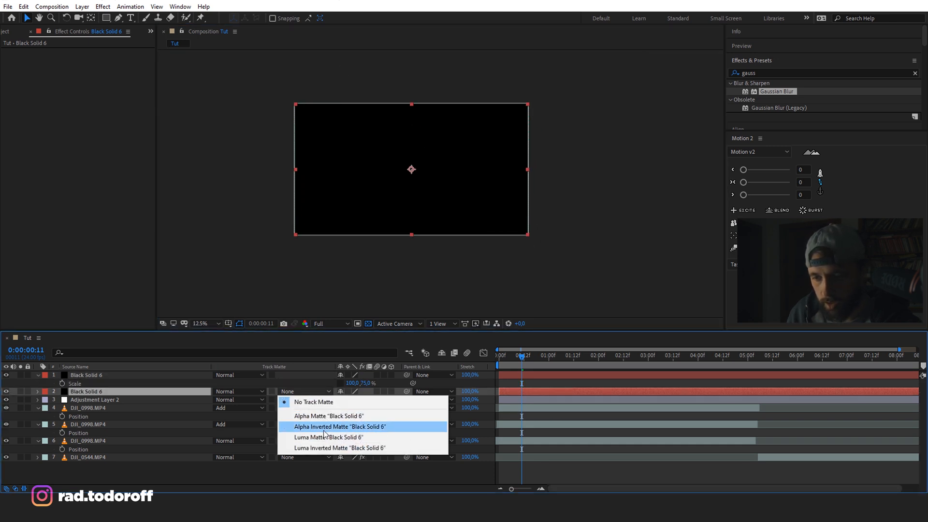
left_click(340, 427)
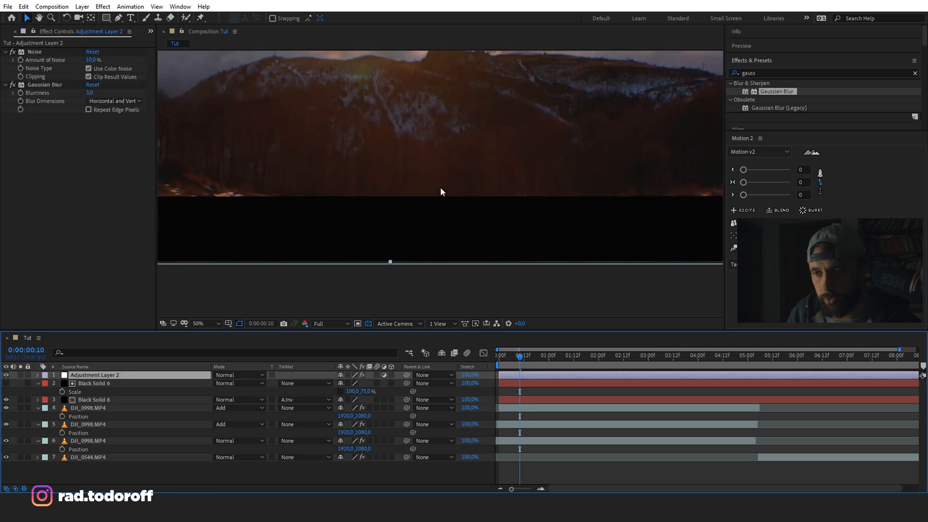
left_click(198, 324)
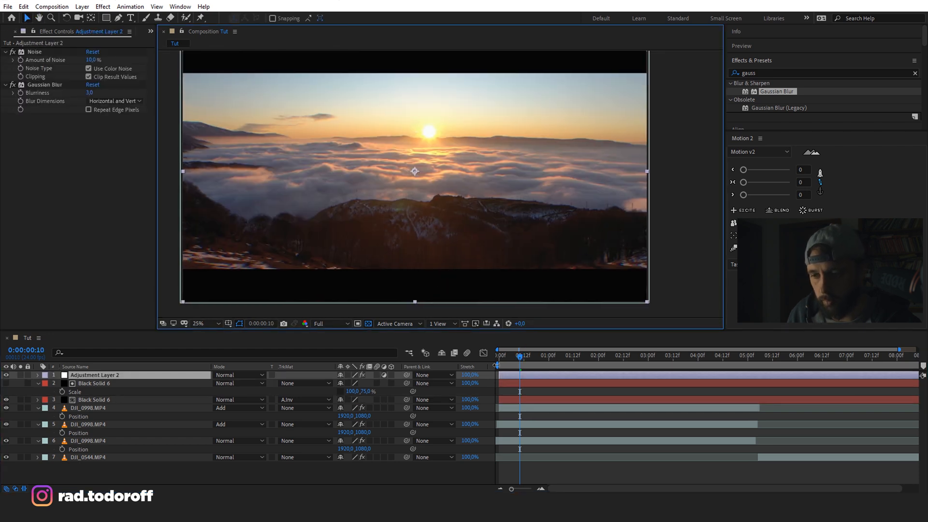